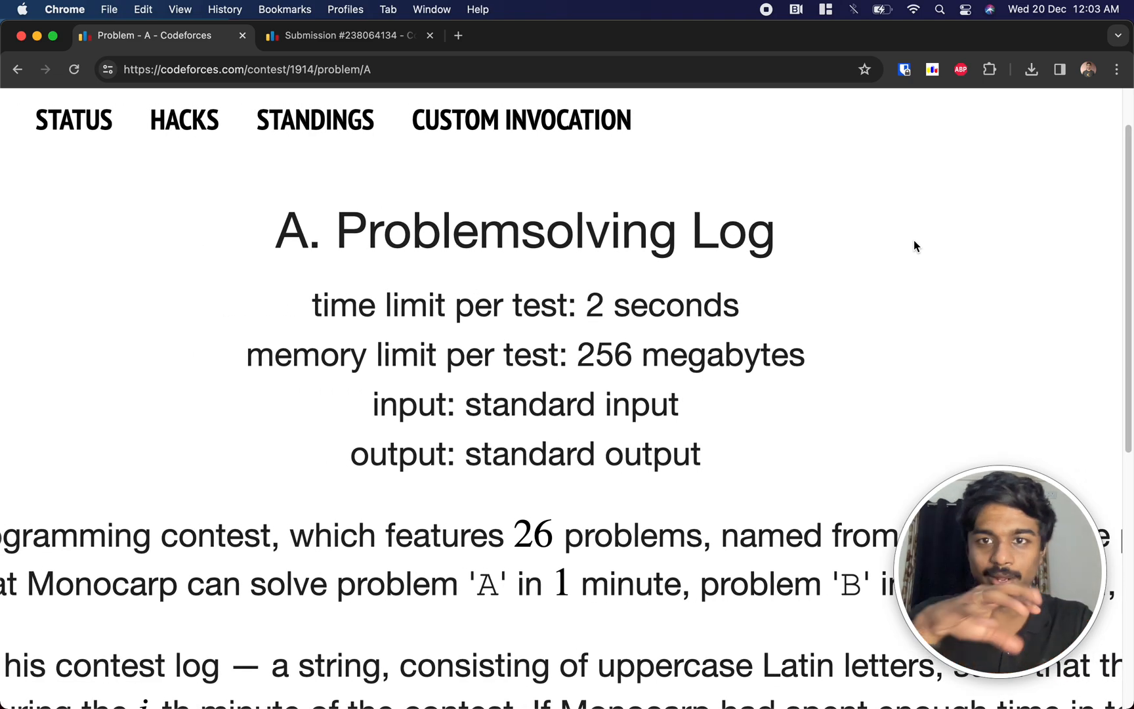
Step: Scroll through the 1914A statement, input/output format and down to the Example section
scroll("up", 3)
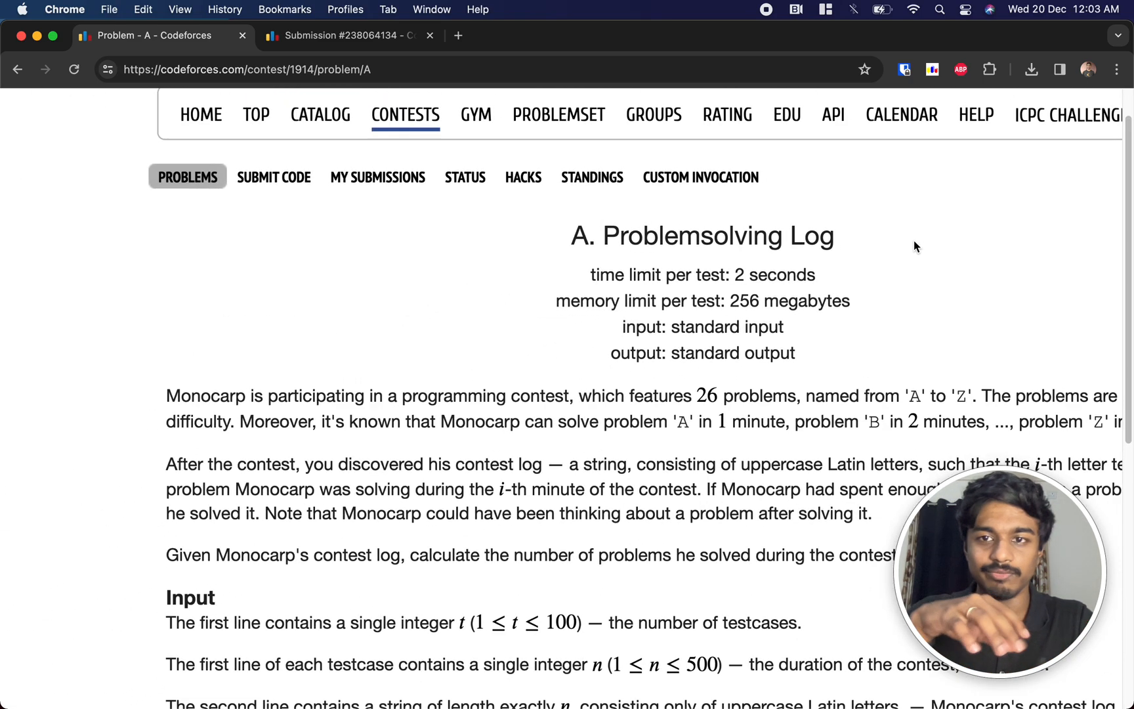
scroll("down", 3)
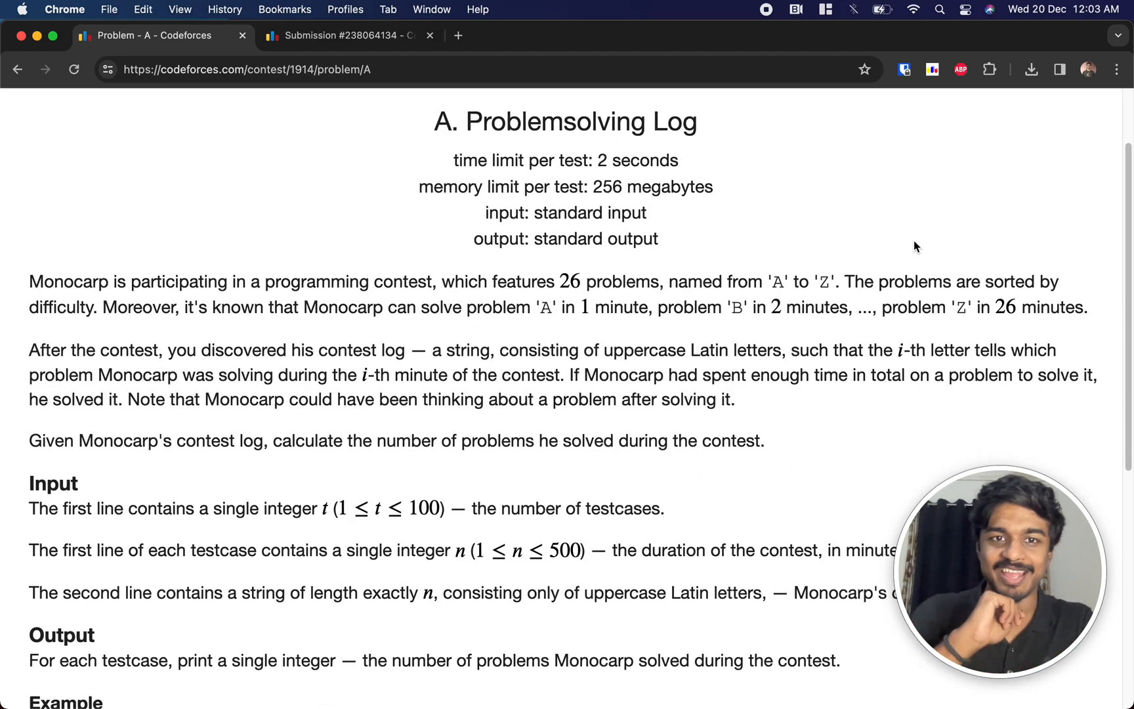
scroll("down", 3)
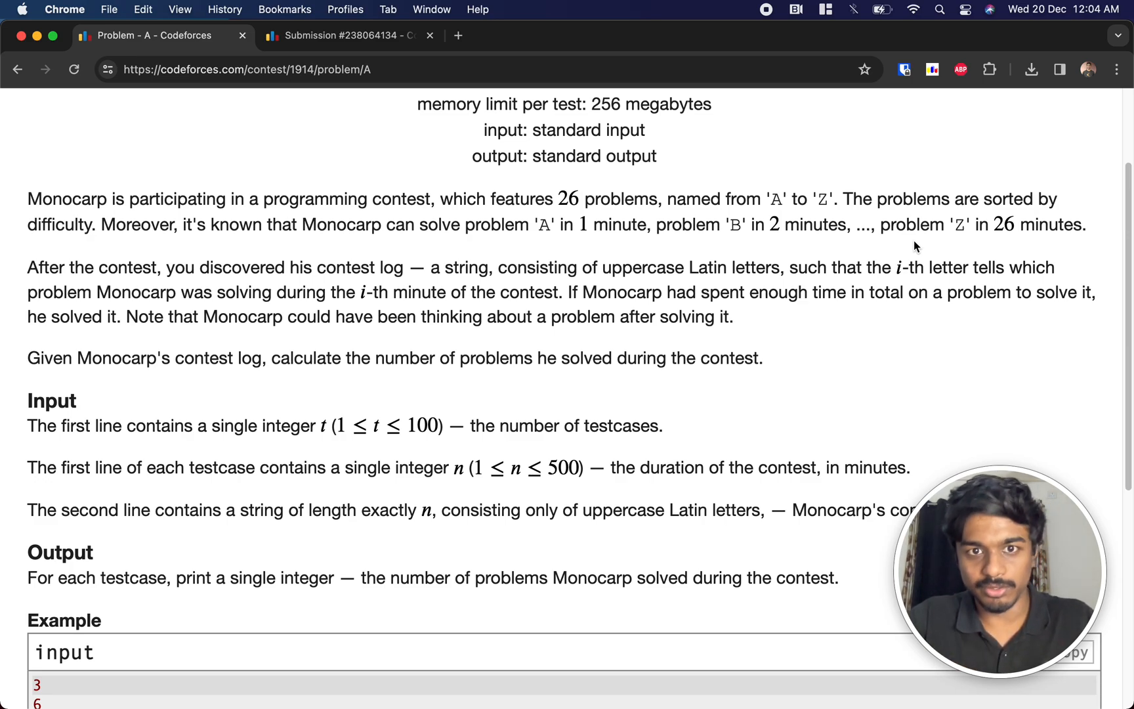
mouse_move(831, 363)
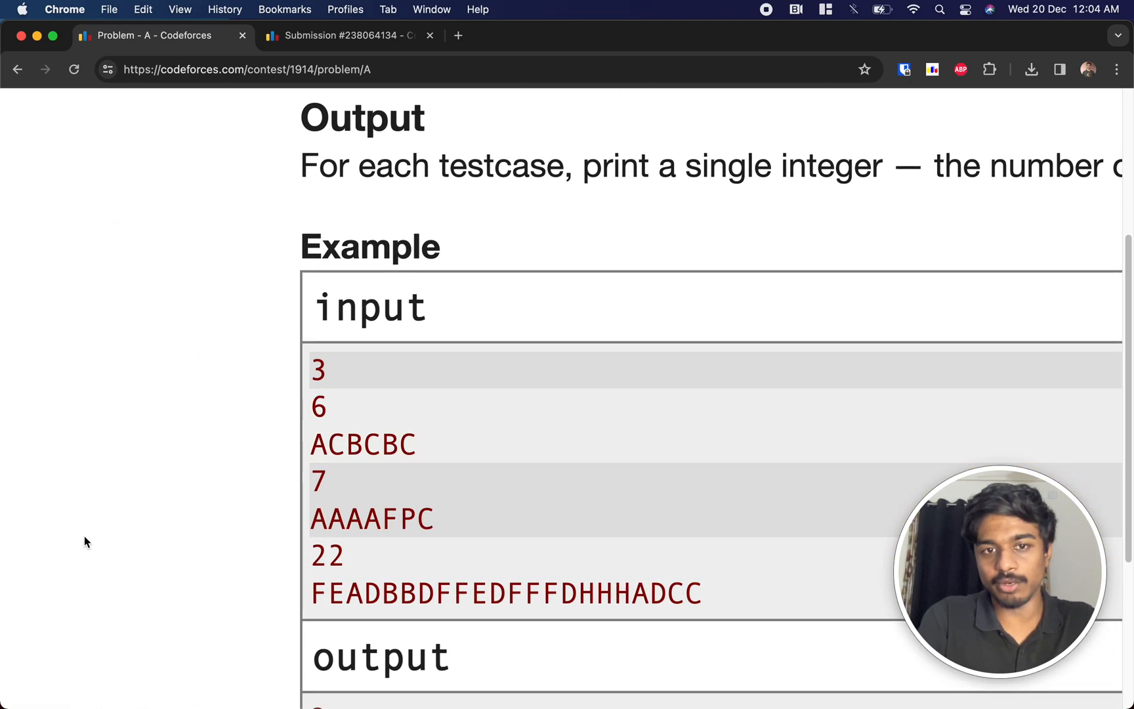
Step: Highlight the first and second example test cases while checking them against outputs 3 and 1
scroll("down", 3)
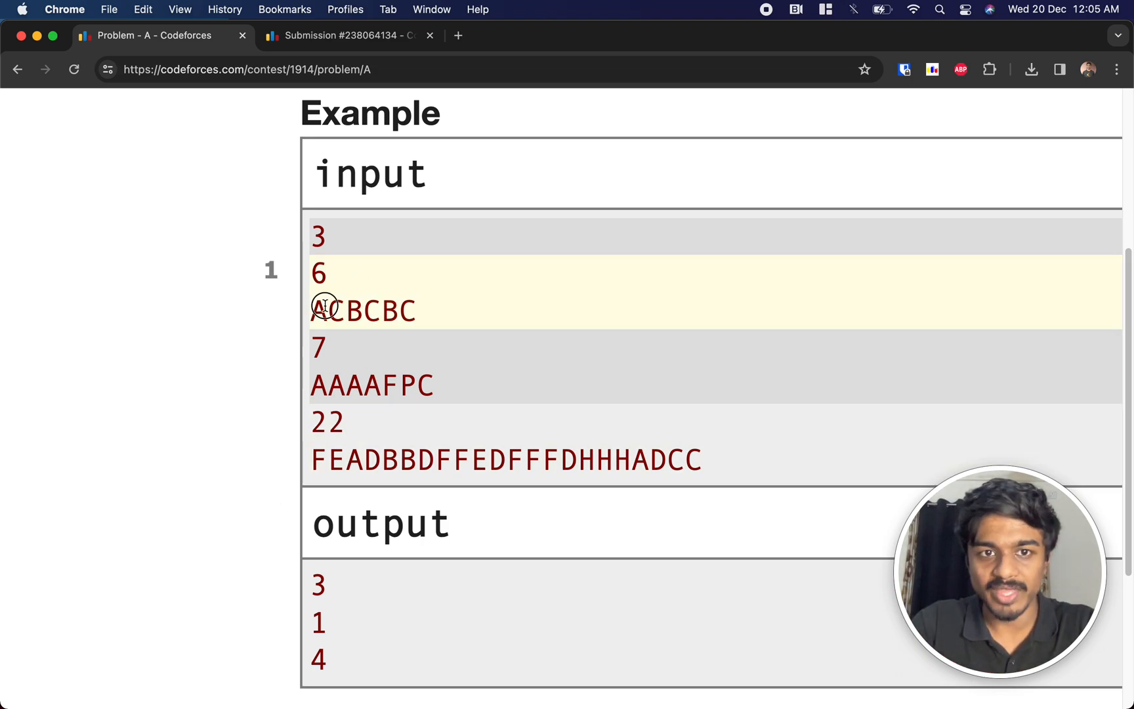
double_click(316, 310)
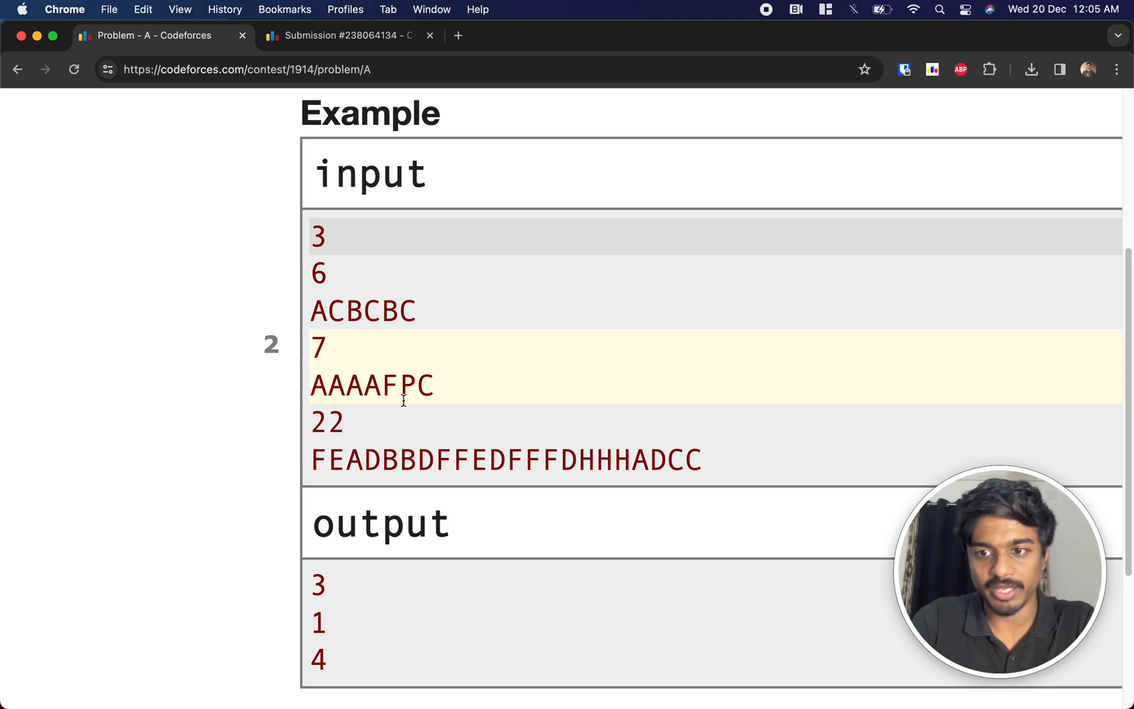
double_click(388, 384)
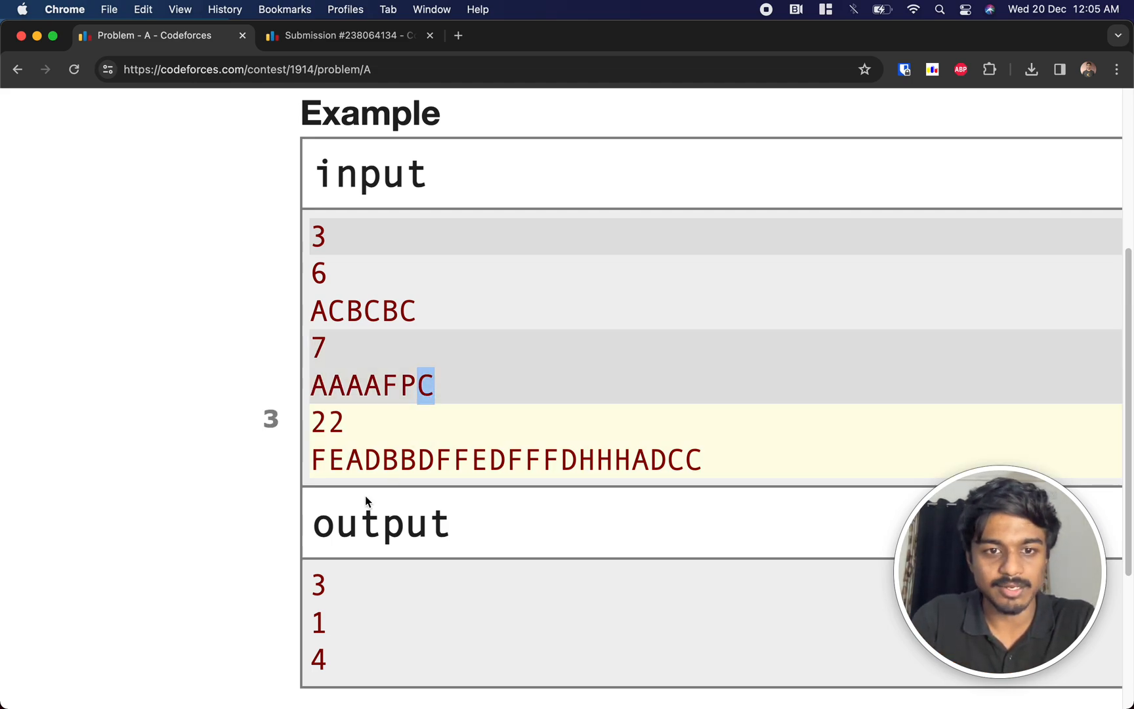
Step: Switch to the Miro board and pen-sketch 'A' with an arr bracket starting at index 0
key("cmd+tab")
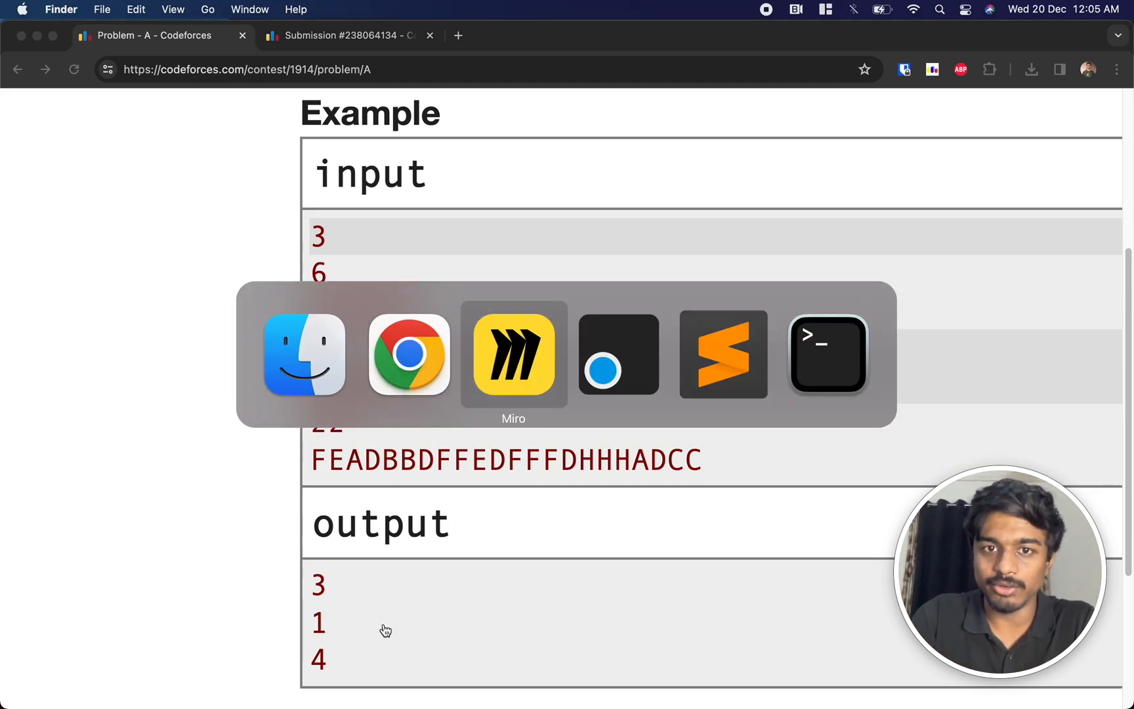
left_click(513, 353)
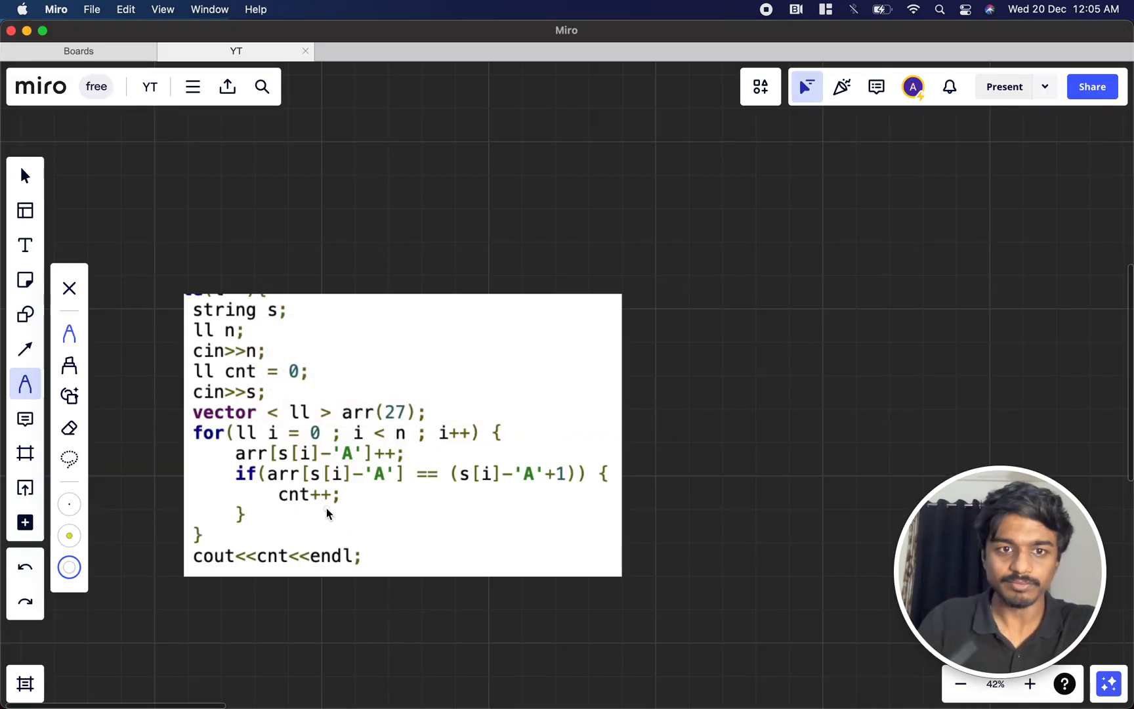
left_click_drag(724, 239, 753, 196)
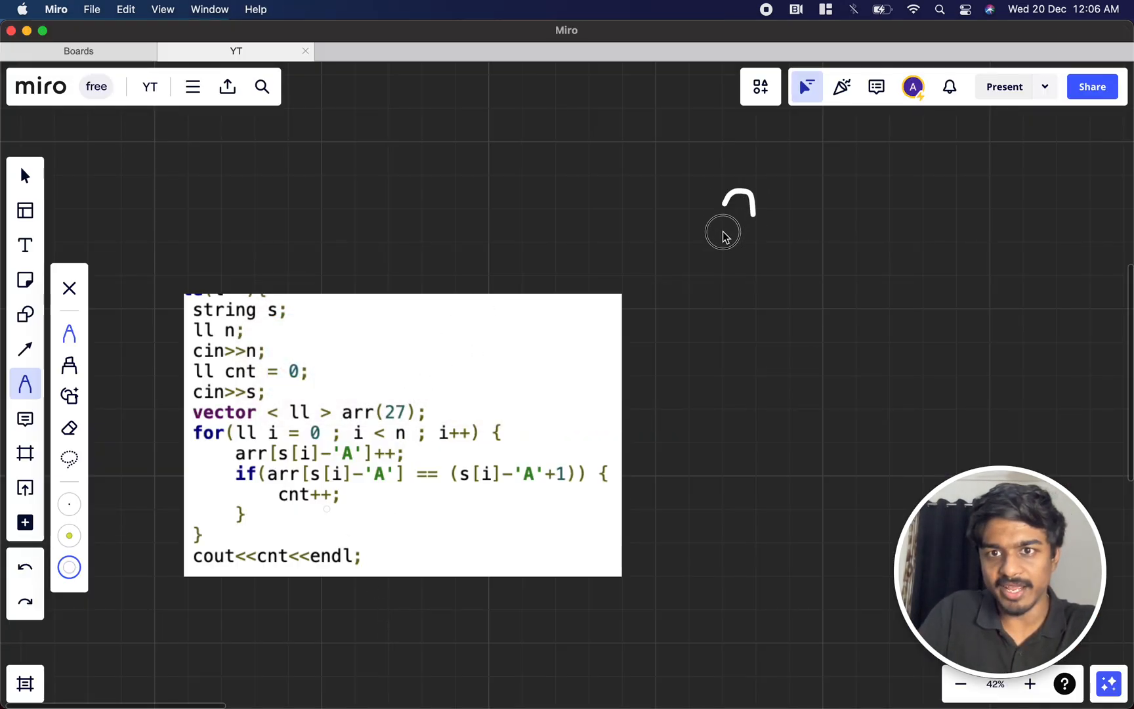
left_click_drag(727, 231, 766, 449)
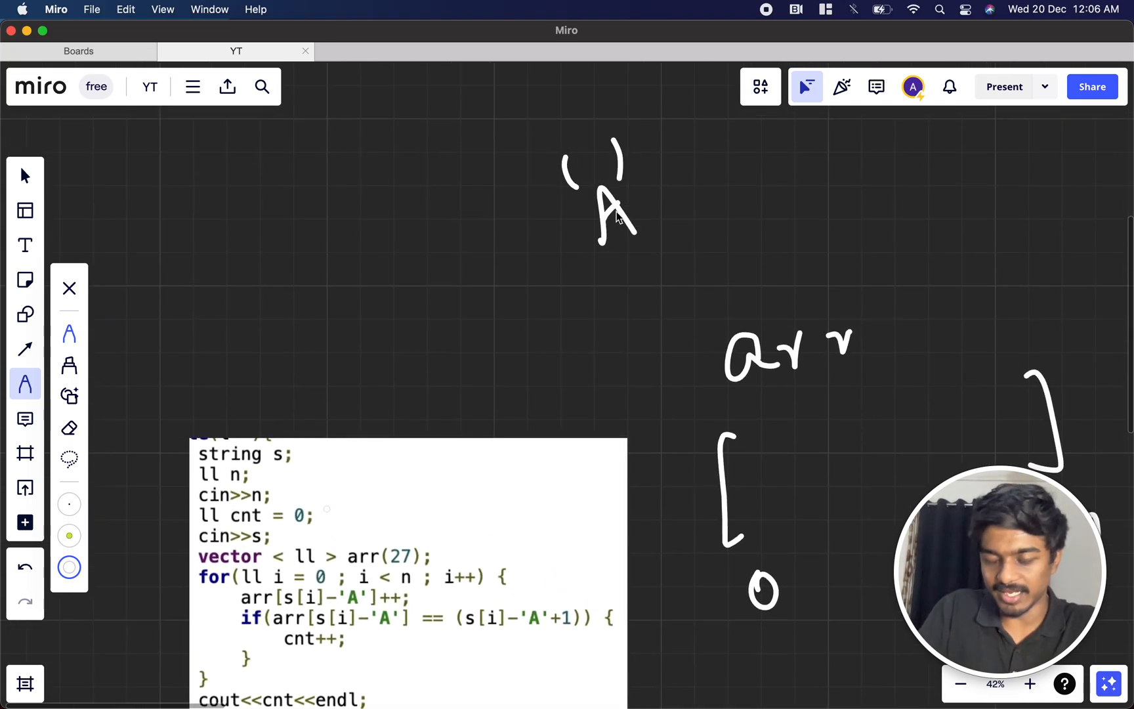
Step: Write 'B' − 'A' = 1 underlined and mark a count inside the arr sketch
left_click_drag(377, 217, 449, 296)
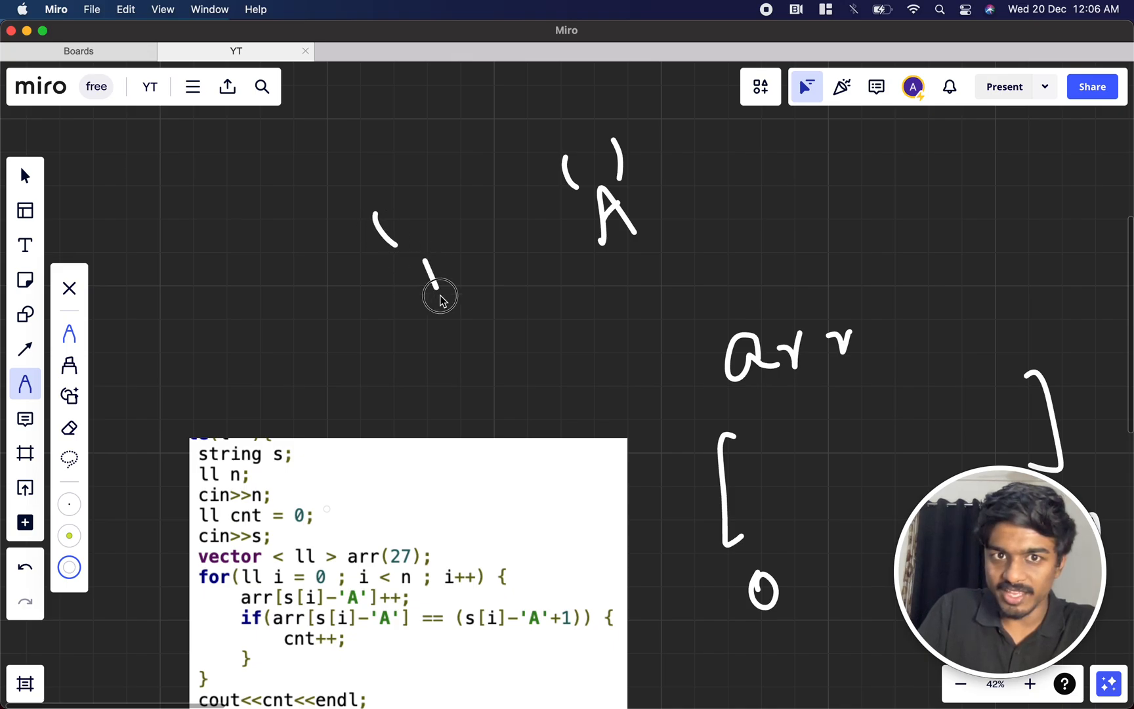
left_click_drag(427, 267, 666, 273)
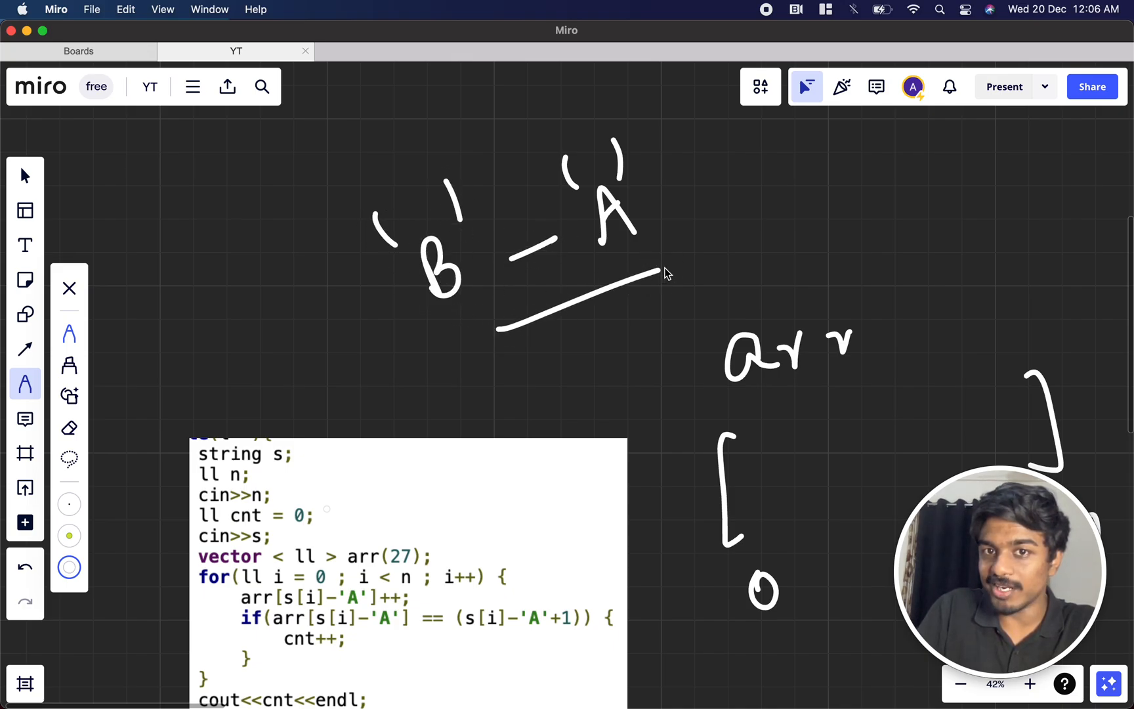
left_click_drag(658, 275, 839, 187)
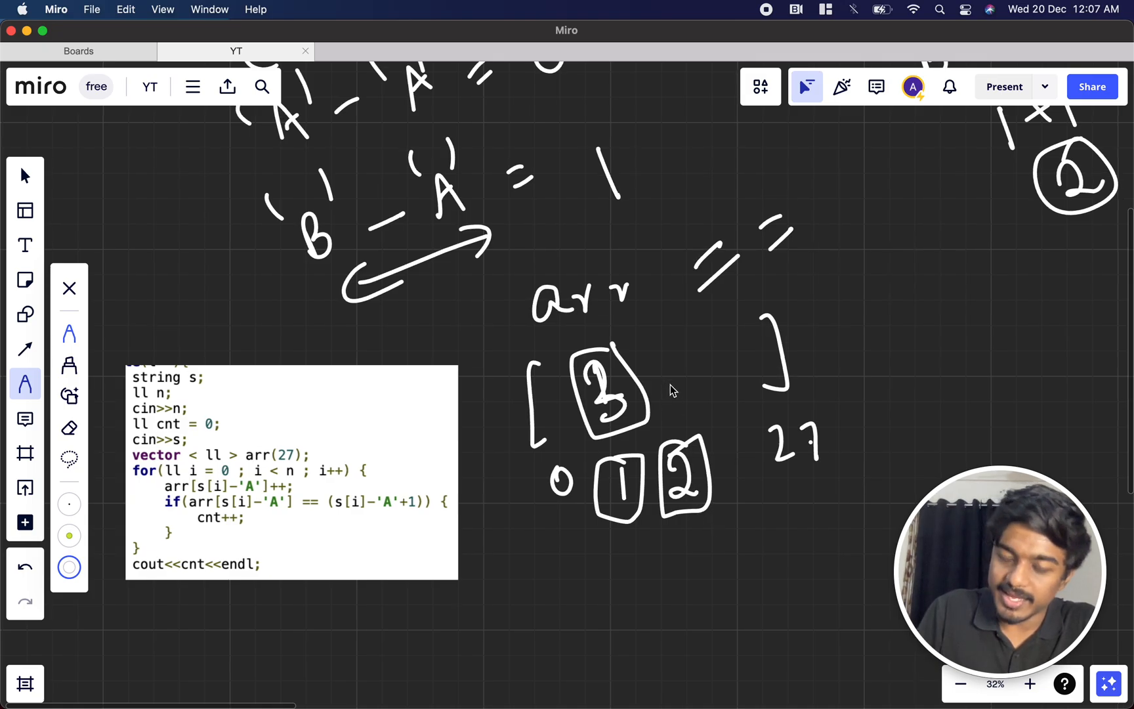
left_click_drag(658, 354, 684, 384)
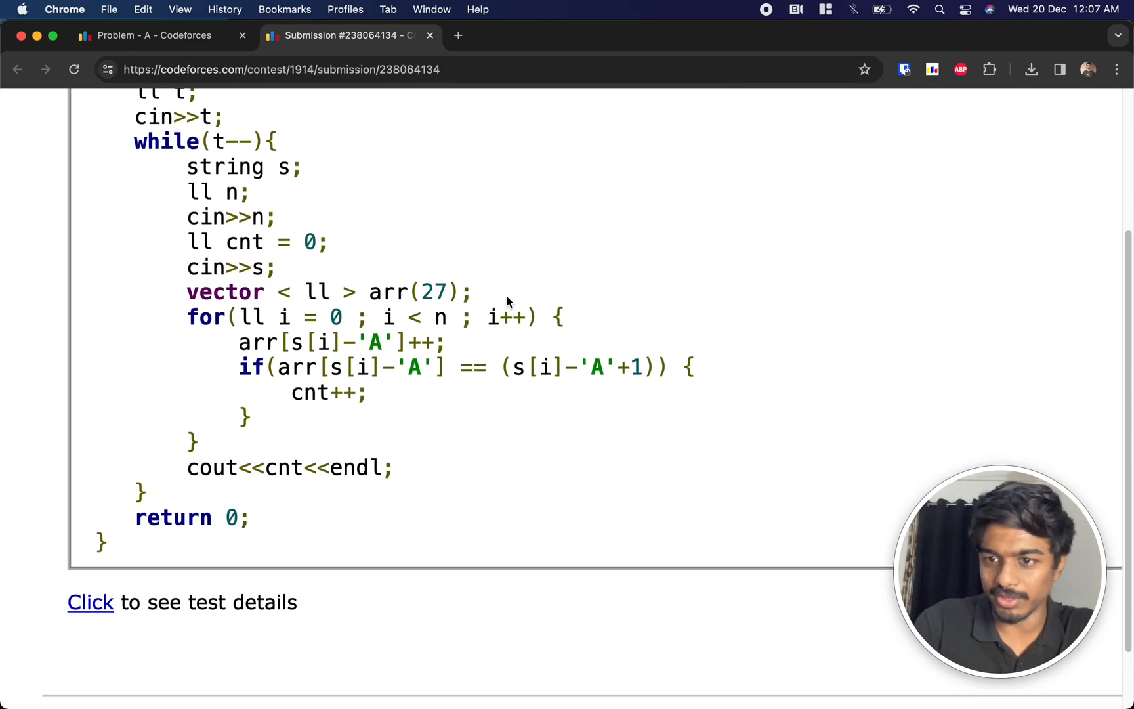
mouse_move(677, 226)
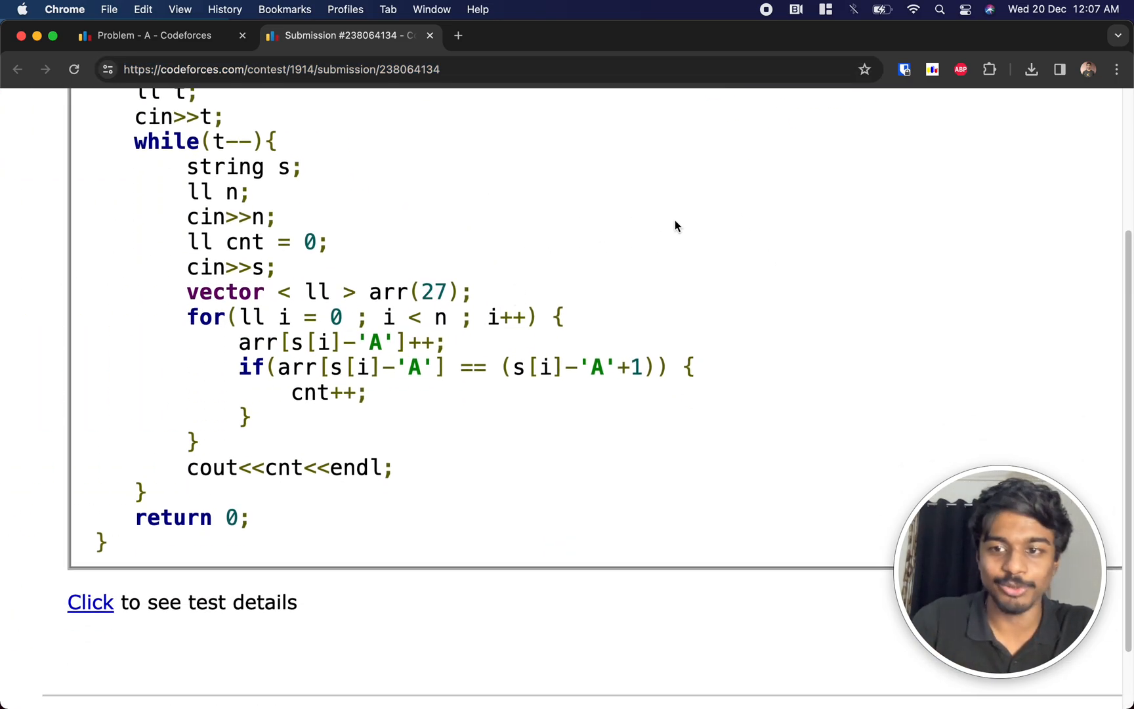
mouse_move(800, 196)
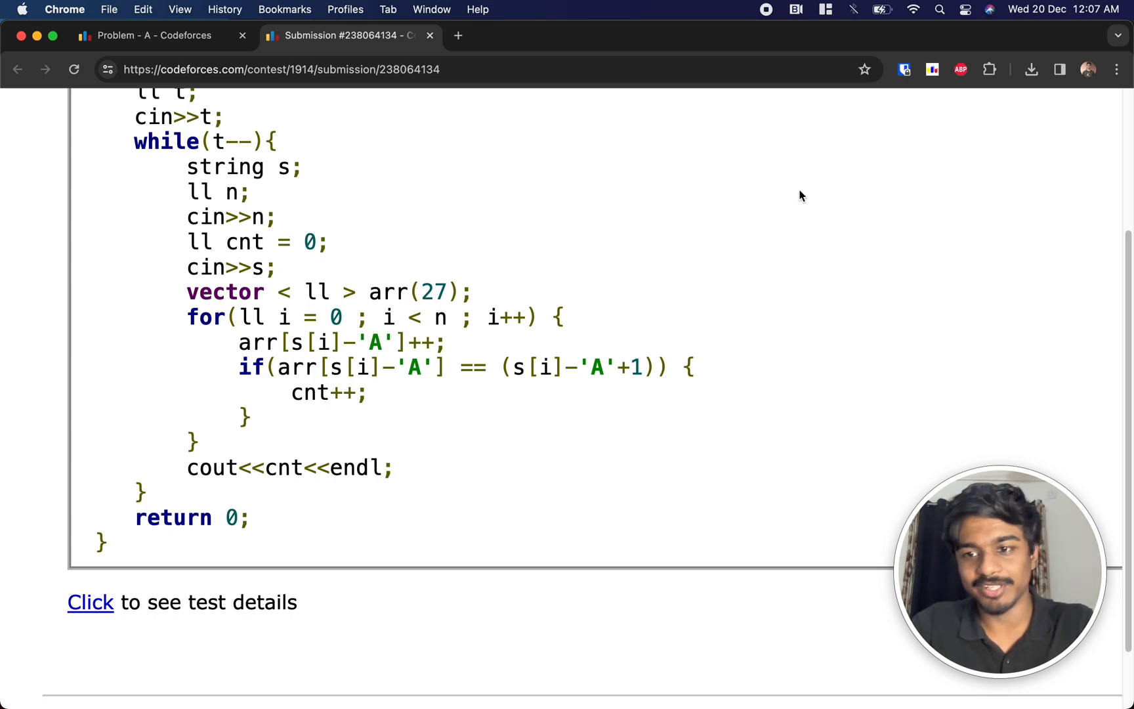
mouse_move(892, 55)
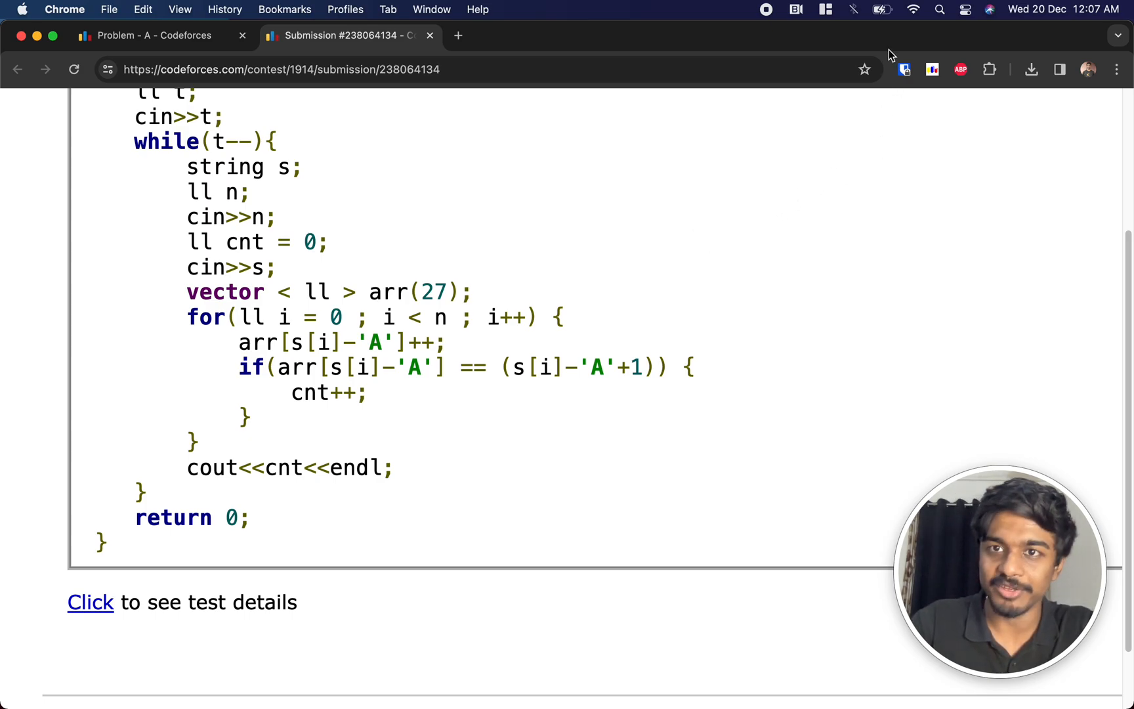